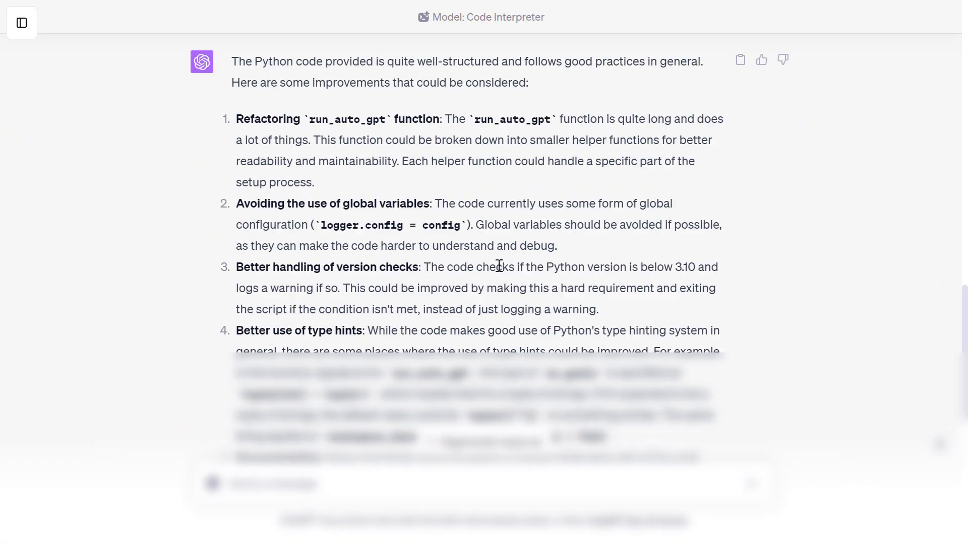
Step: Read the opening of the Code Interpreter tutorial, highlighting the word 'improvements' in the prompt
drag(236, 119, 367, 118)
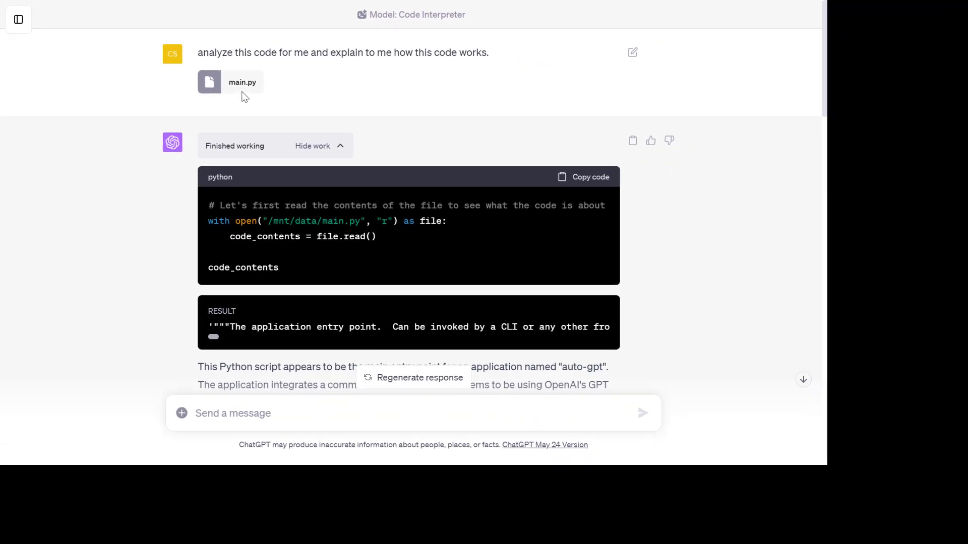
scroll(down, 3)
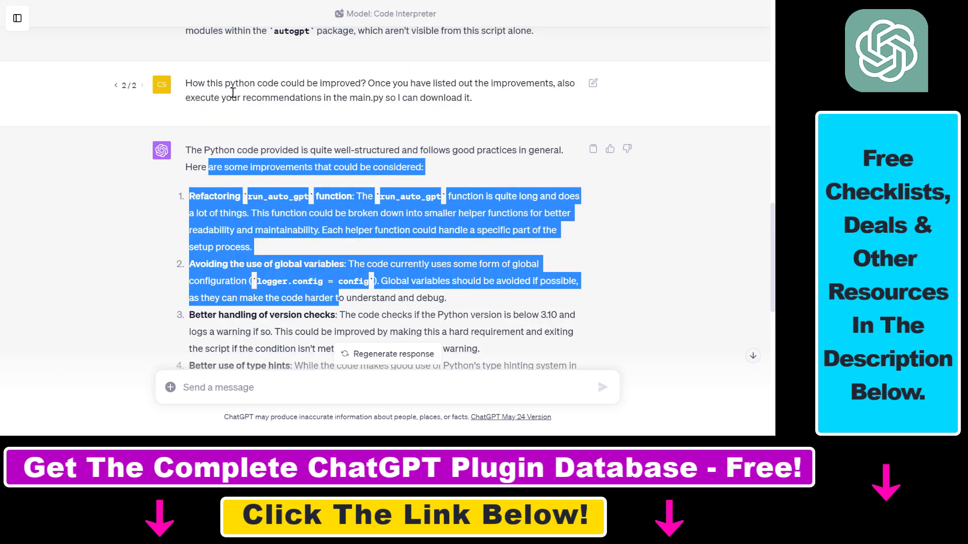
double_click(519, 83)
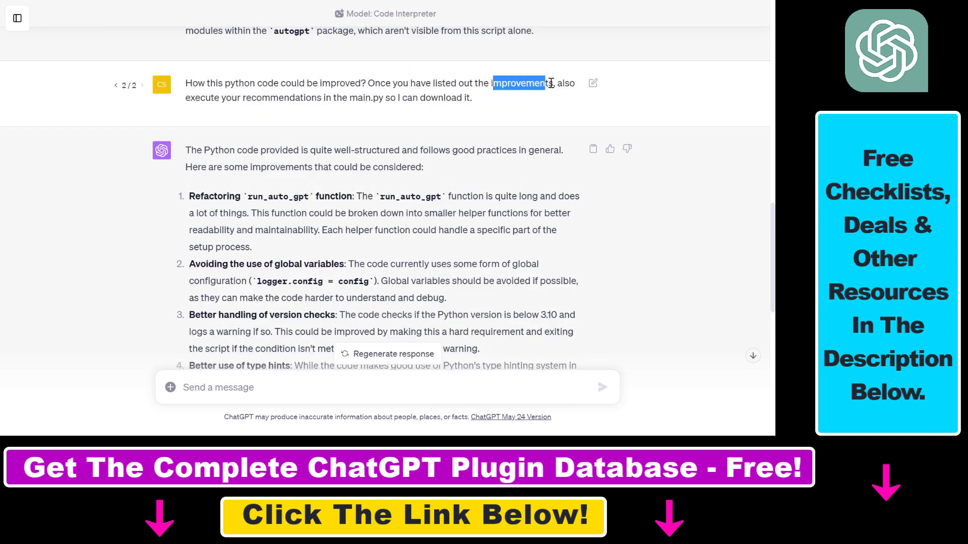
scroll(down, 3)
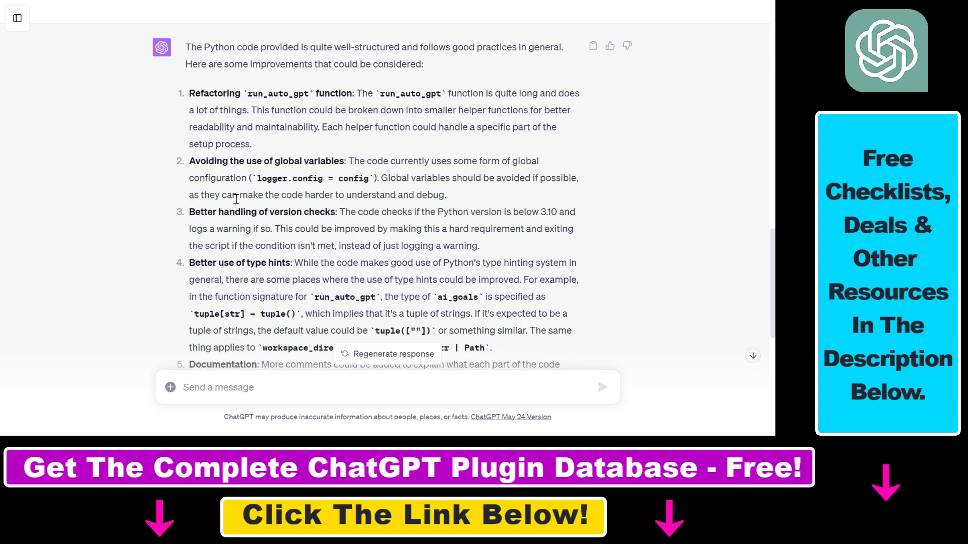
scroll(down, 3)
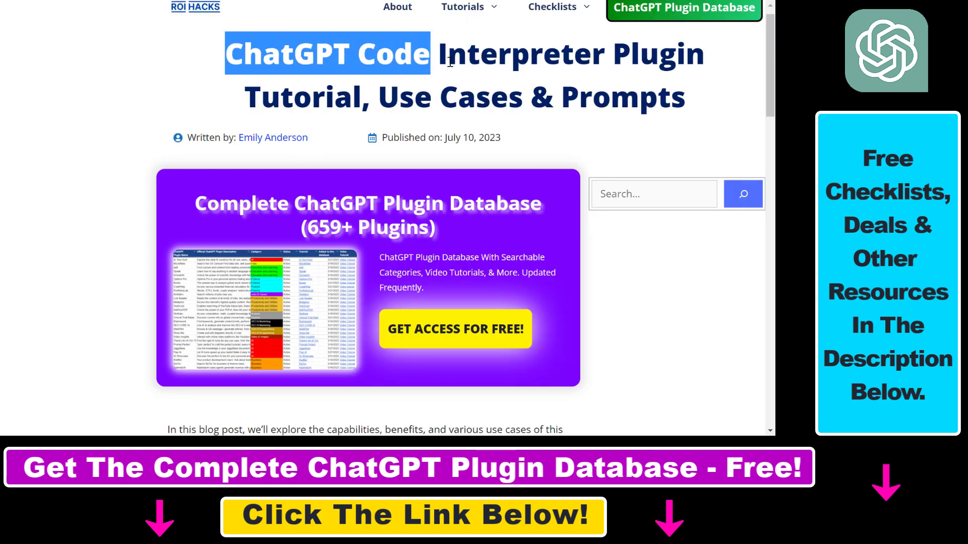
Step: Highlight 'ChatGPT Code Interpreter' in the title and read through the use cases and prompt examples
drag(428, 54, 564, 67)
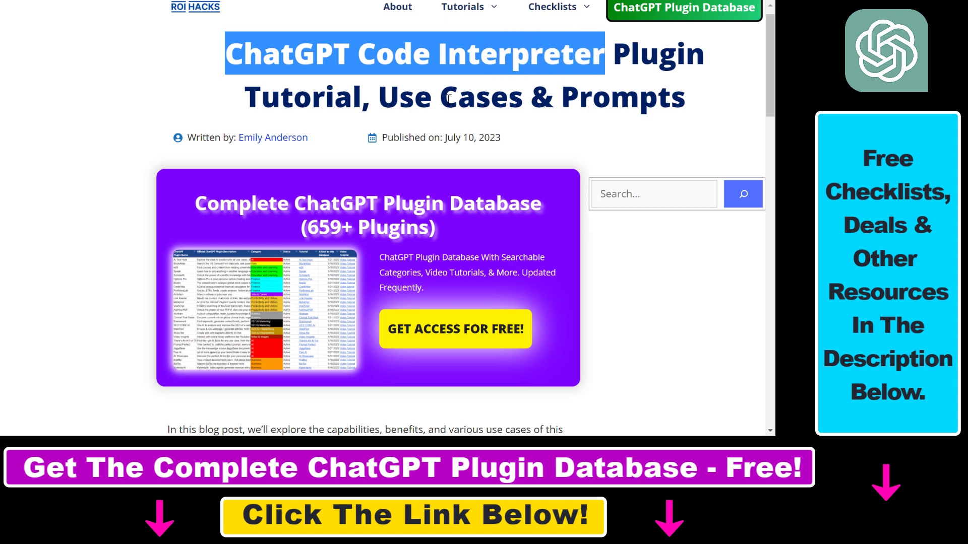
scroll(down, 3)
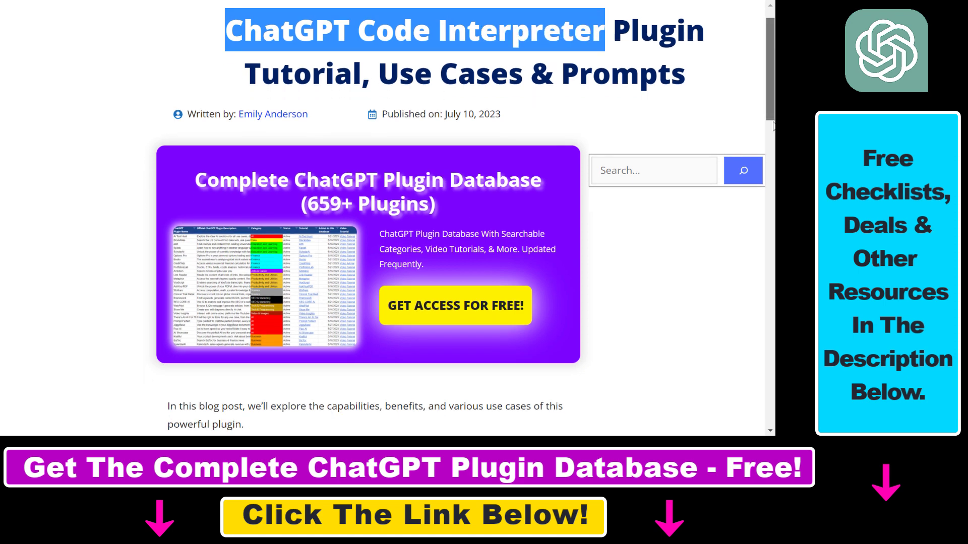
scroll(down, 3)
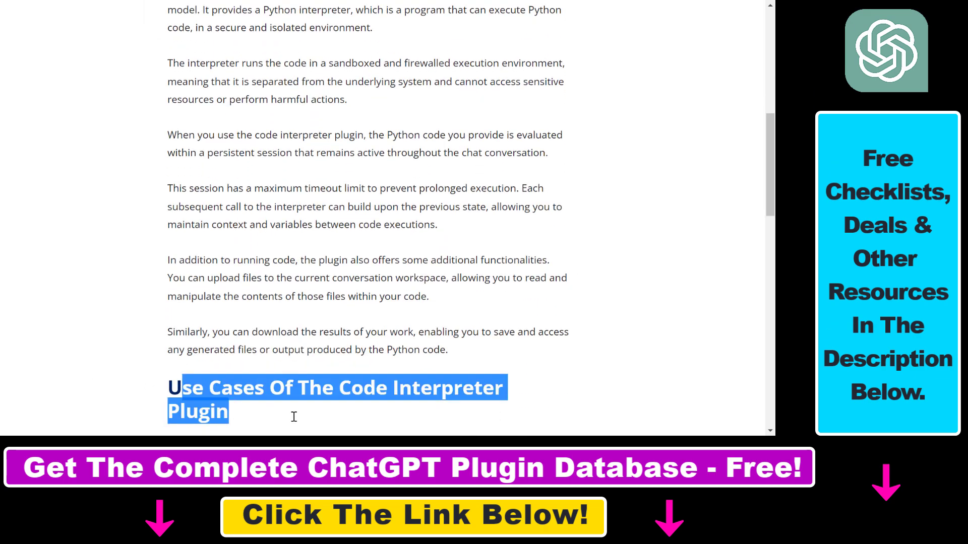
scroll(down, 3)
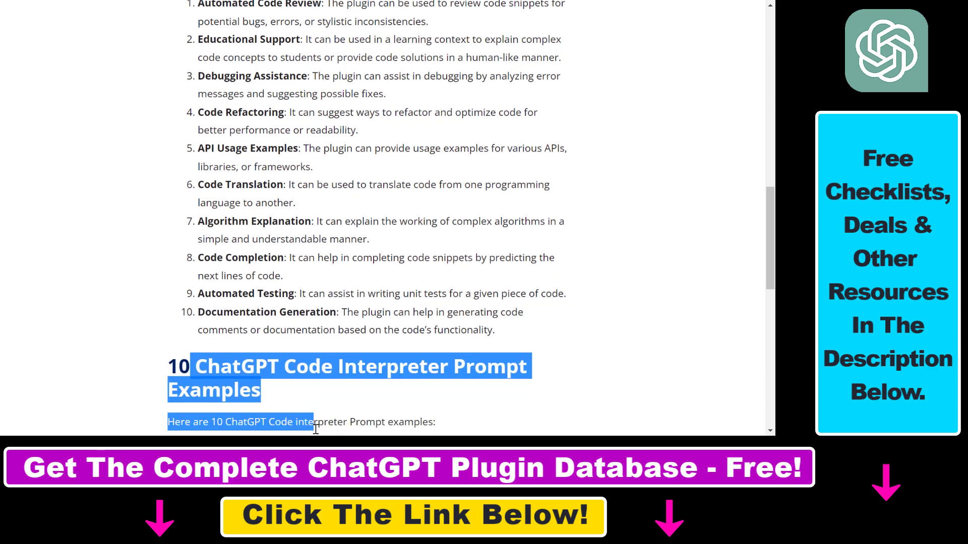
scroll(down, 3)
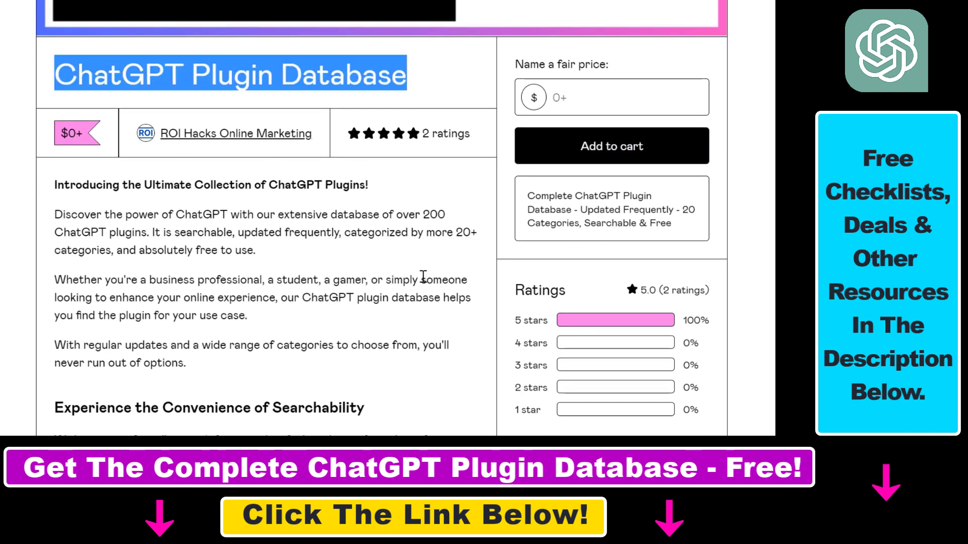
Step: Browse the Gumroad ChatGPT Plugin Database page and move on to the spreadsheet of plugins
scroll(down, 3)
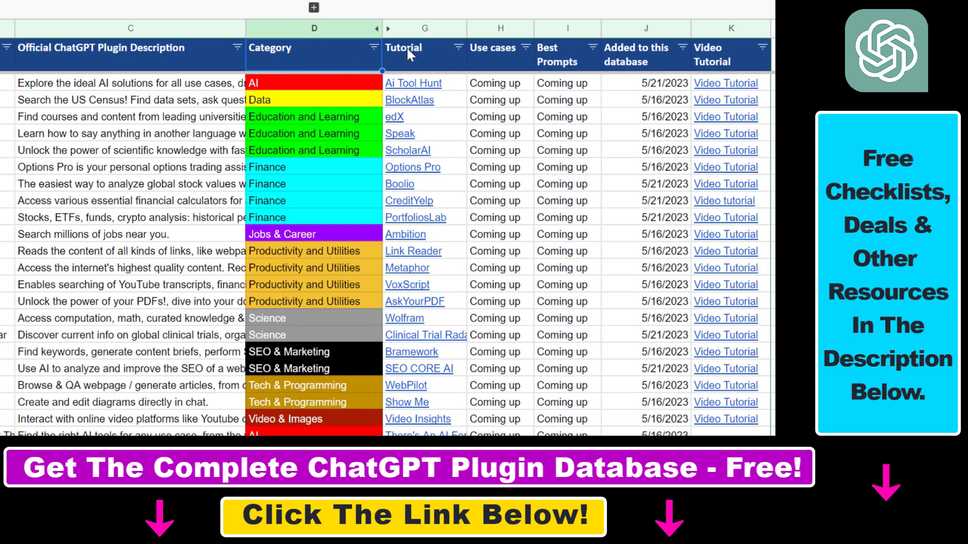
mouse_move(724, 75)
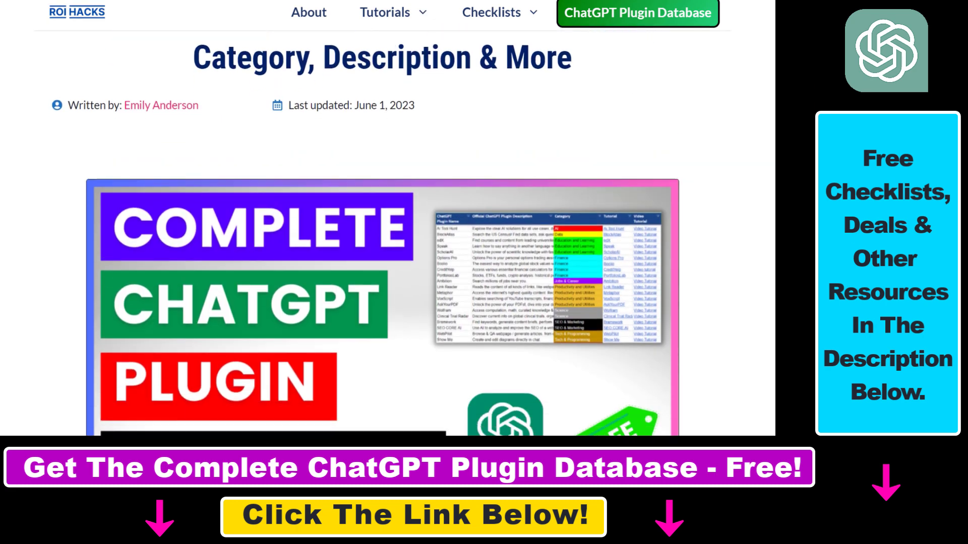
click(637, 12)
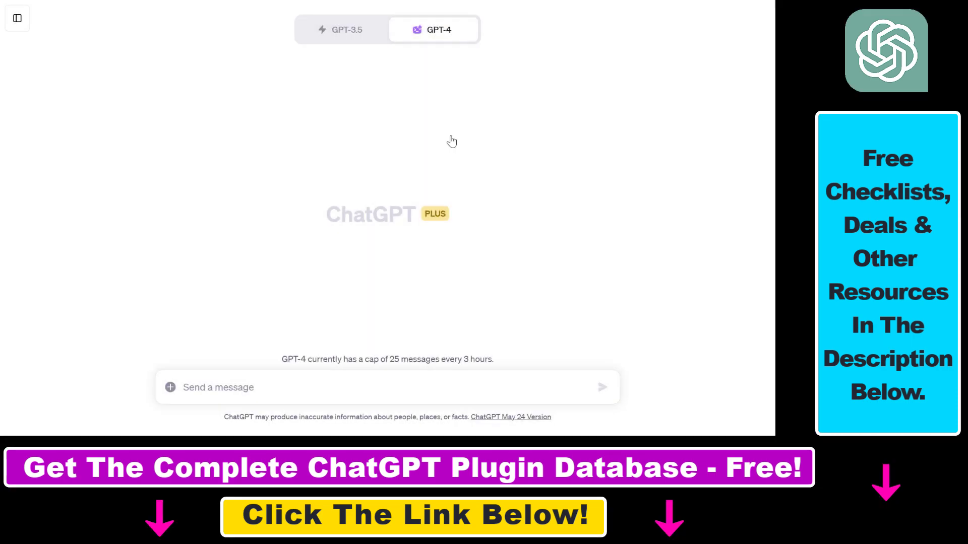
mouse_move(432, 187)
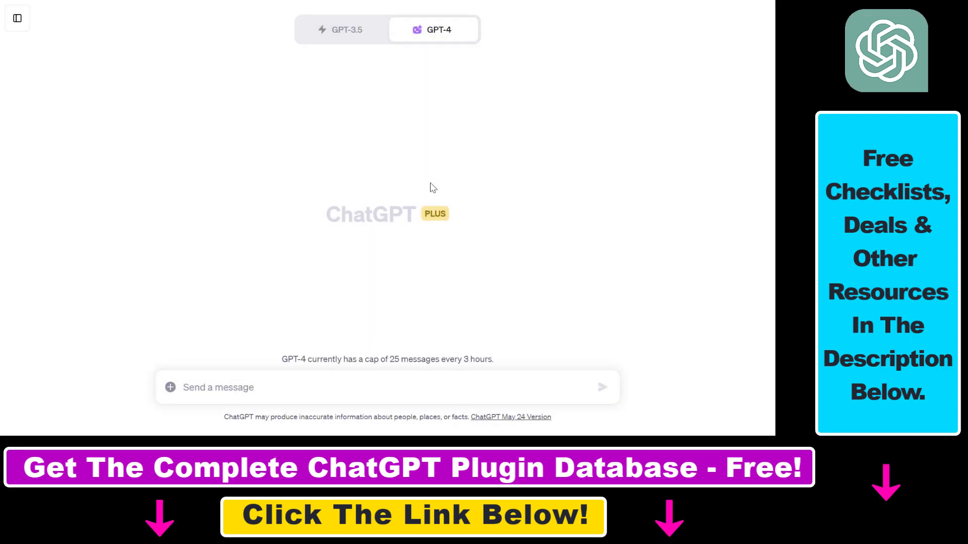
mouse_move(315, 185)
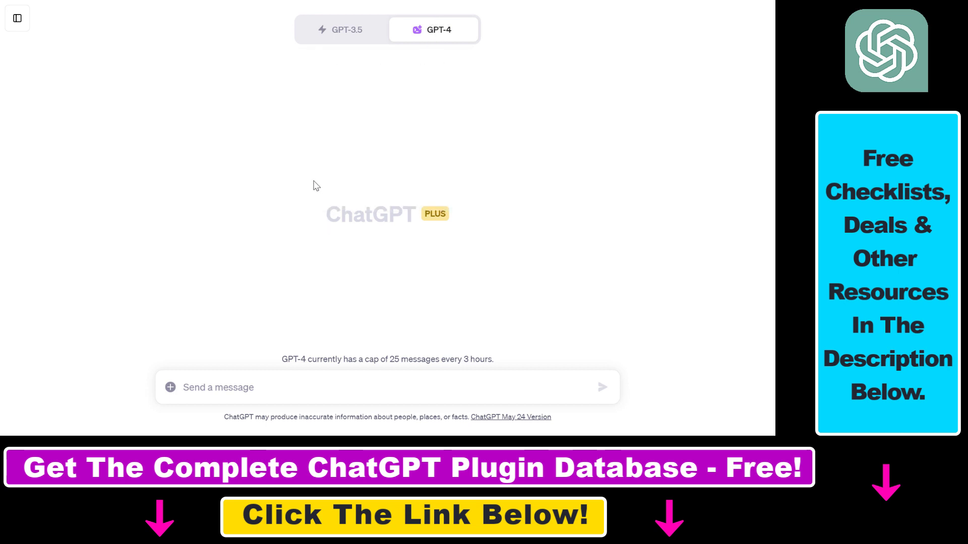
click(433, 29)
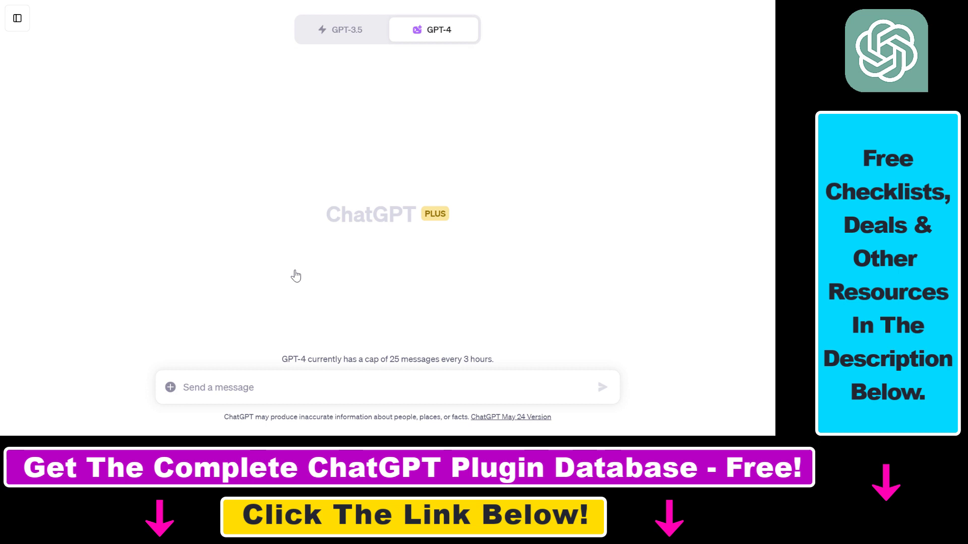
mouse_move(309, 211)
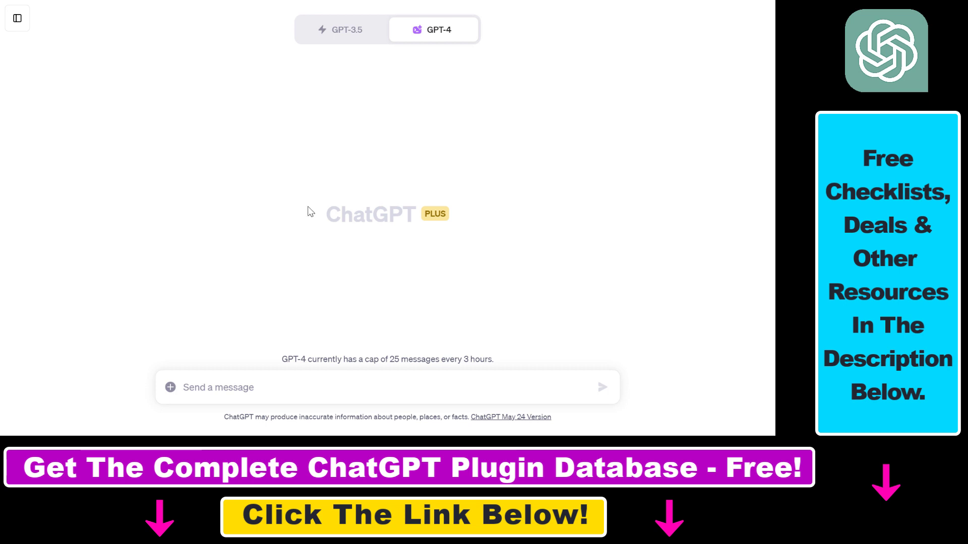
mouse_move(171, 387)
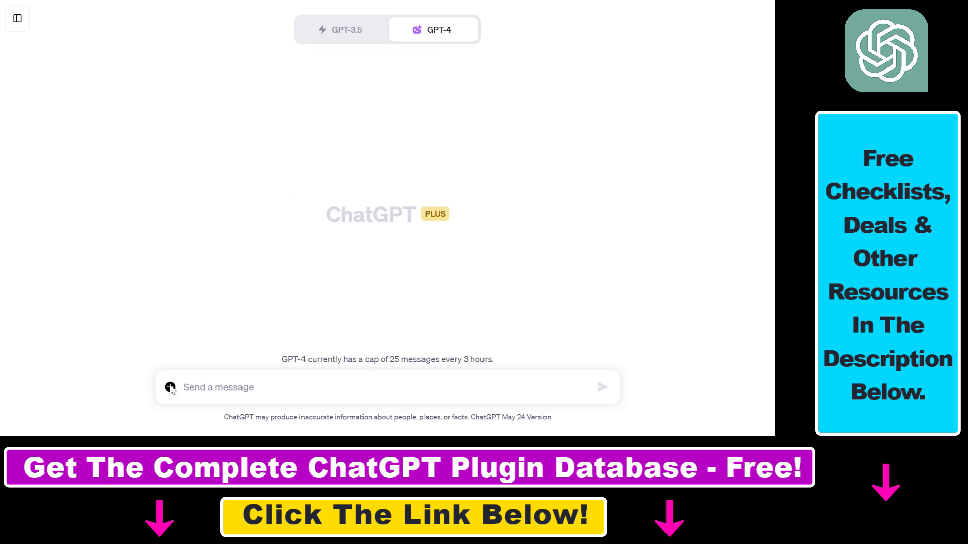
mouse_move(332, 275)
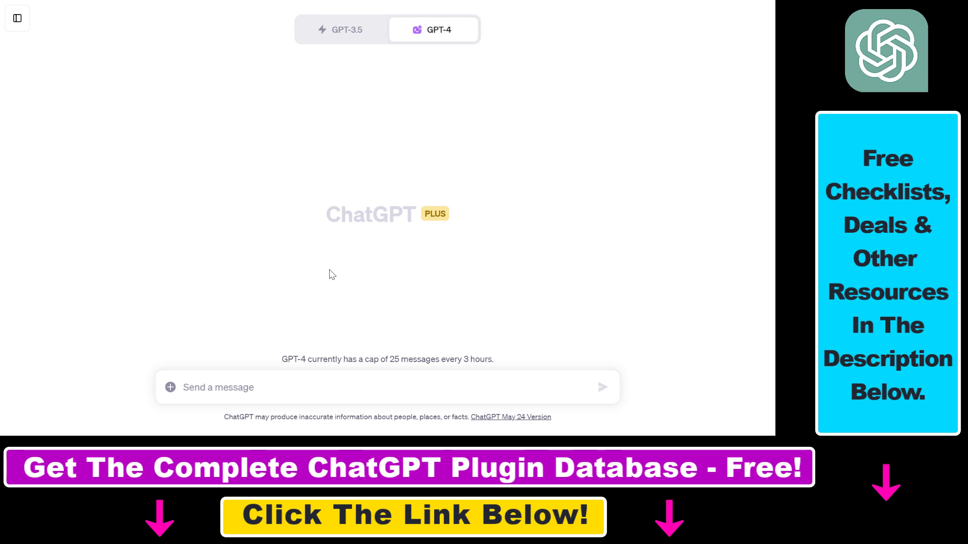
click(433, 29)
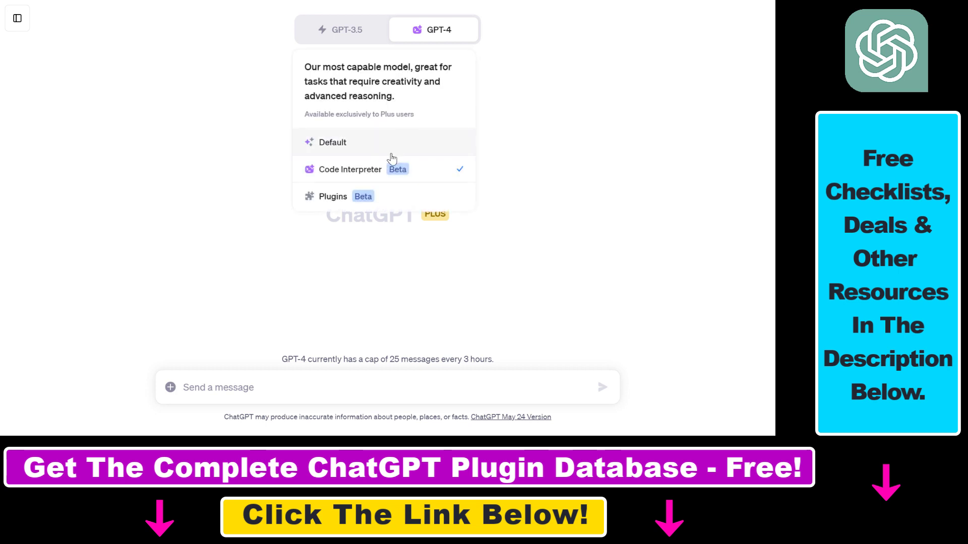
mouse_move(413, 176)
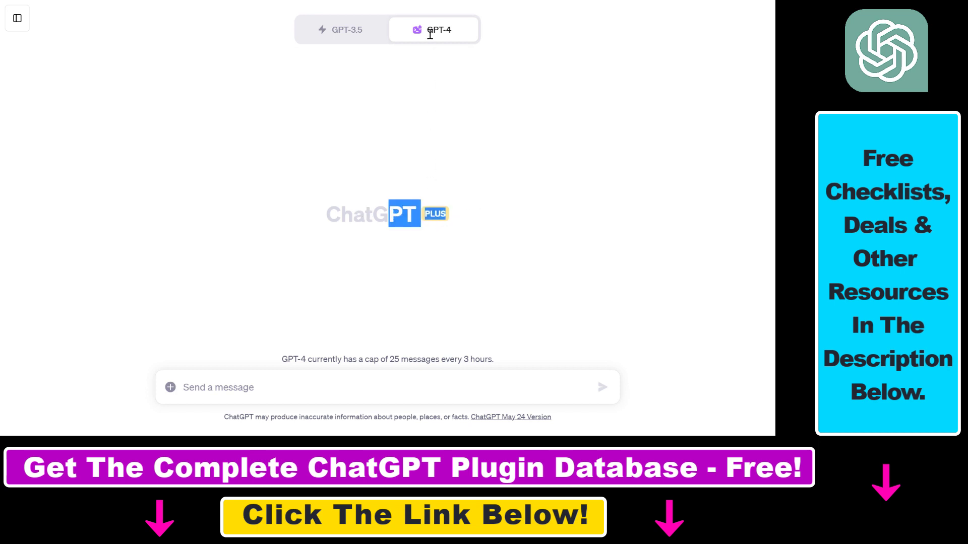
click(438, 29)
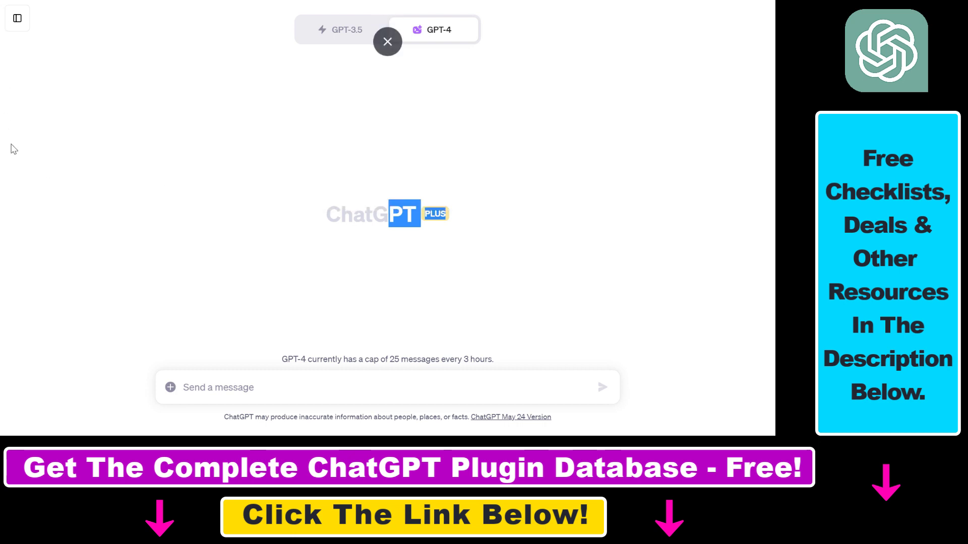
click(438, 30)
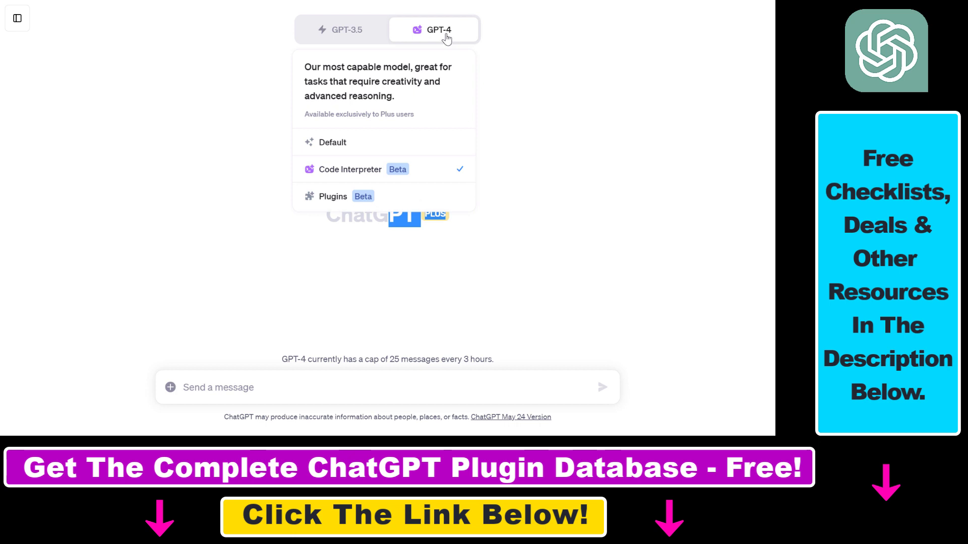
click(439, 277)
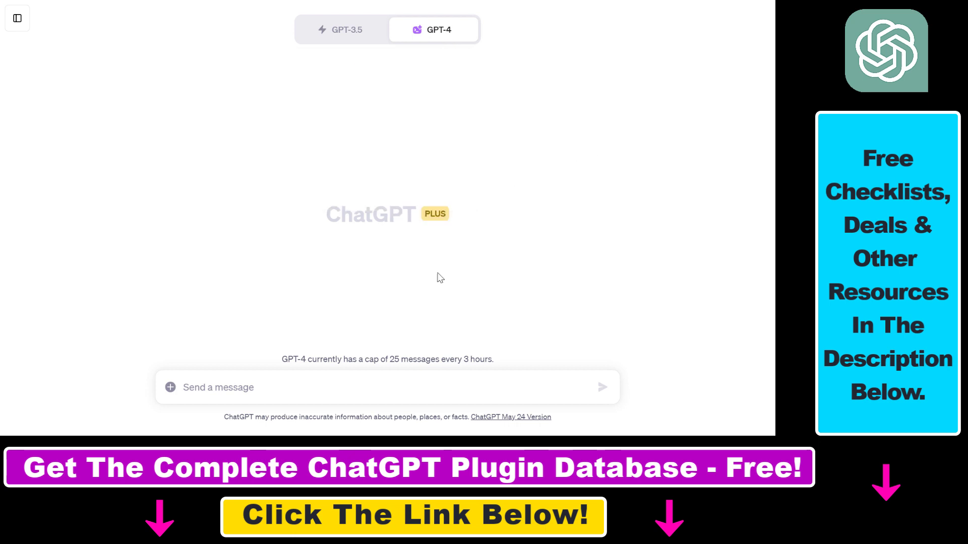
mouse_move(172, 388)
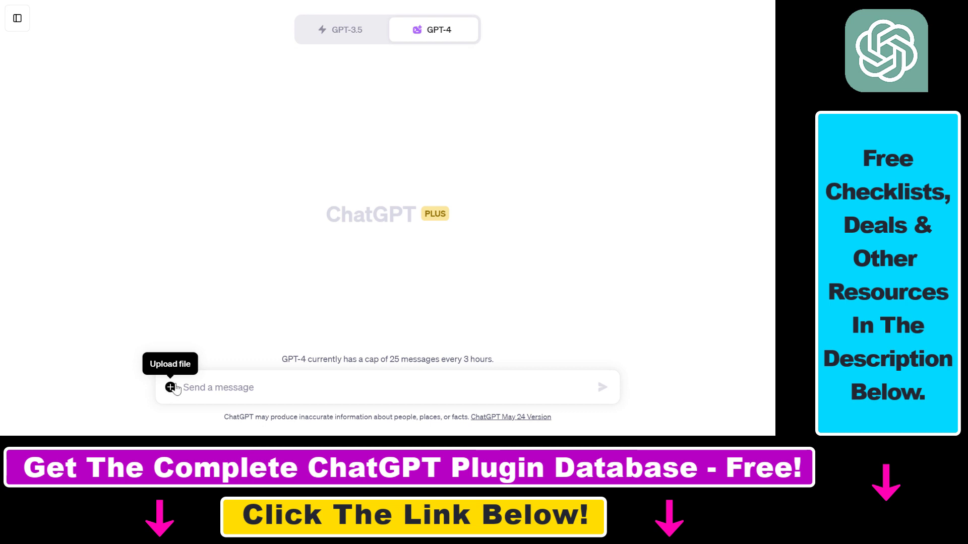
mouse_move(433, 148)
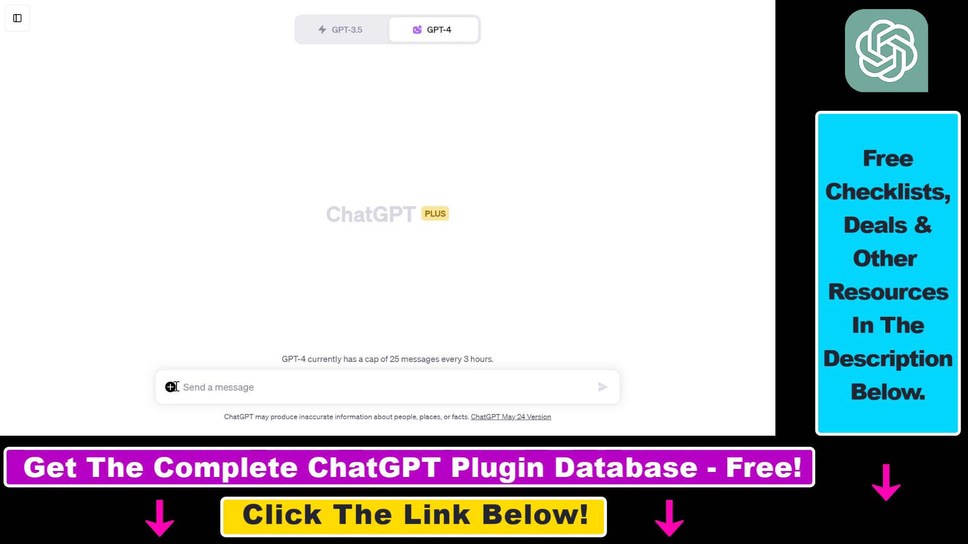
mouse_move(209, 380)
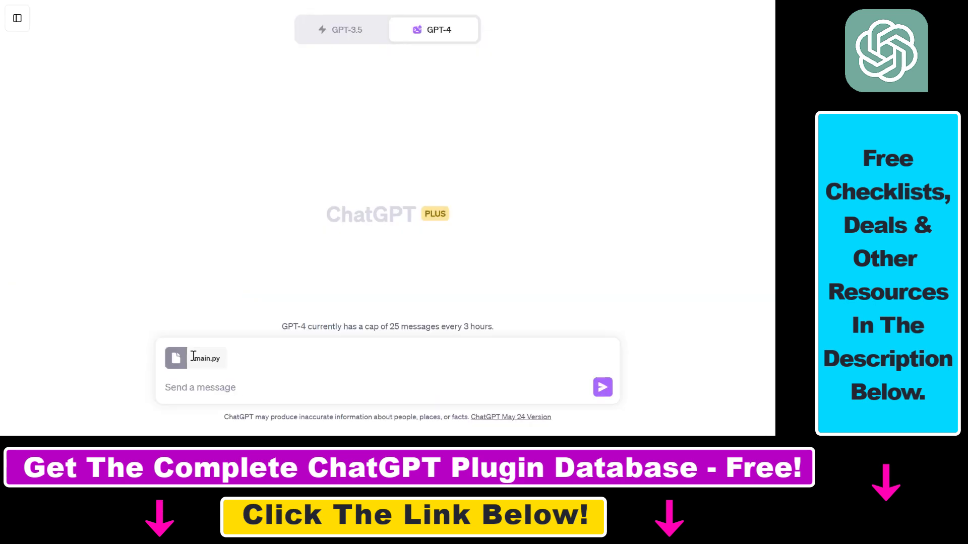
Step: Ask Code Interpreter to 'analyze this code for me and explain to me how this code works' with main.py attached
text(analyze this code for me and explain to me how this code works.)
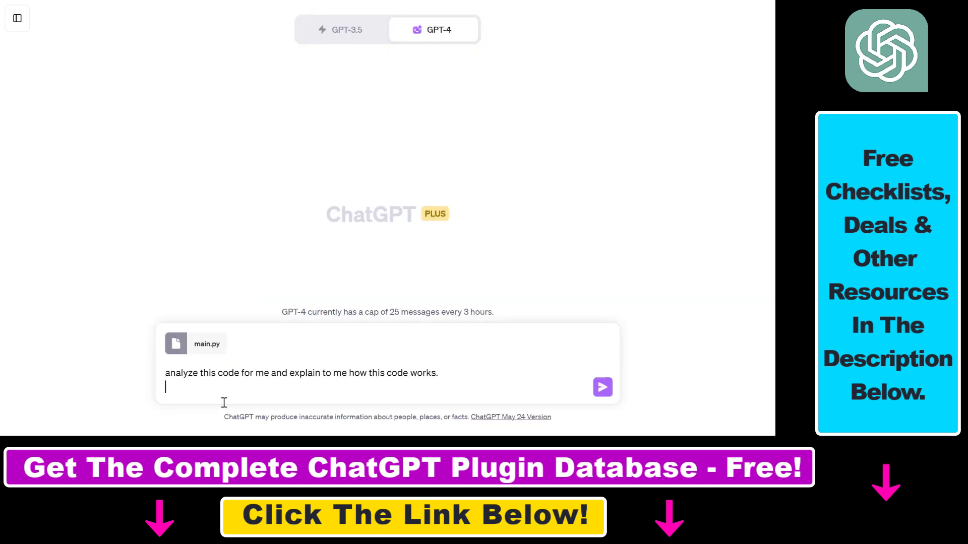
drag(164, 373, 253, 373)
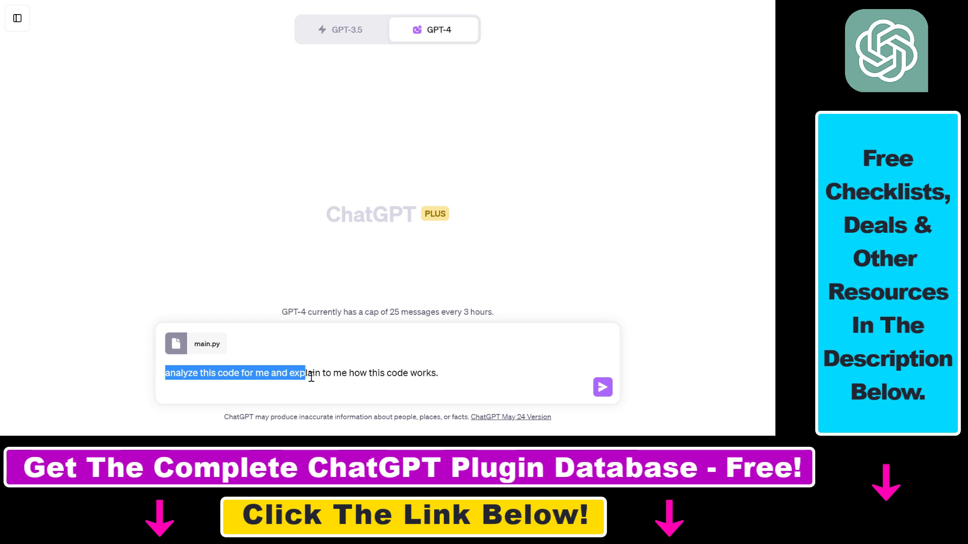
click(454, 373)
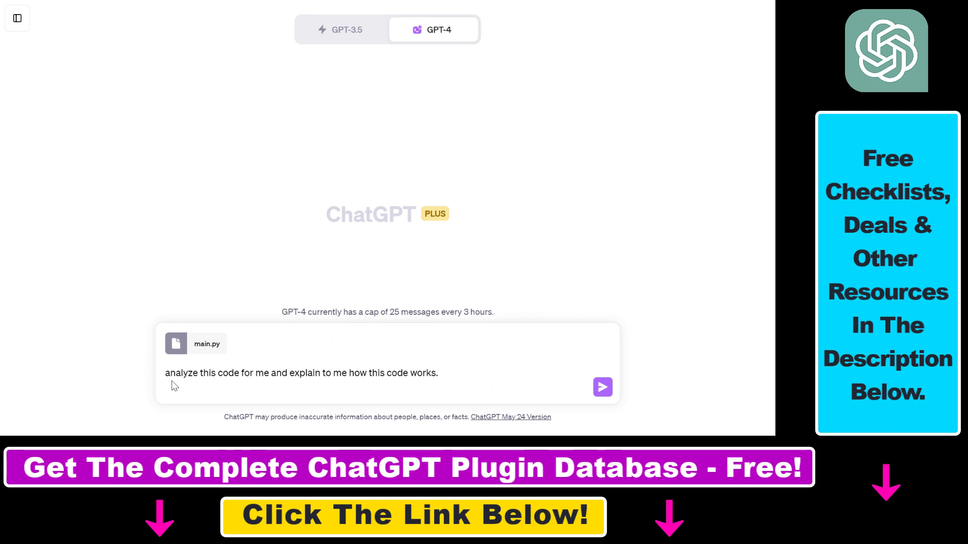
drag(189, 373, 438, 373)
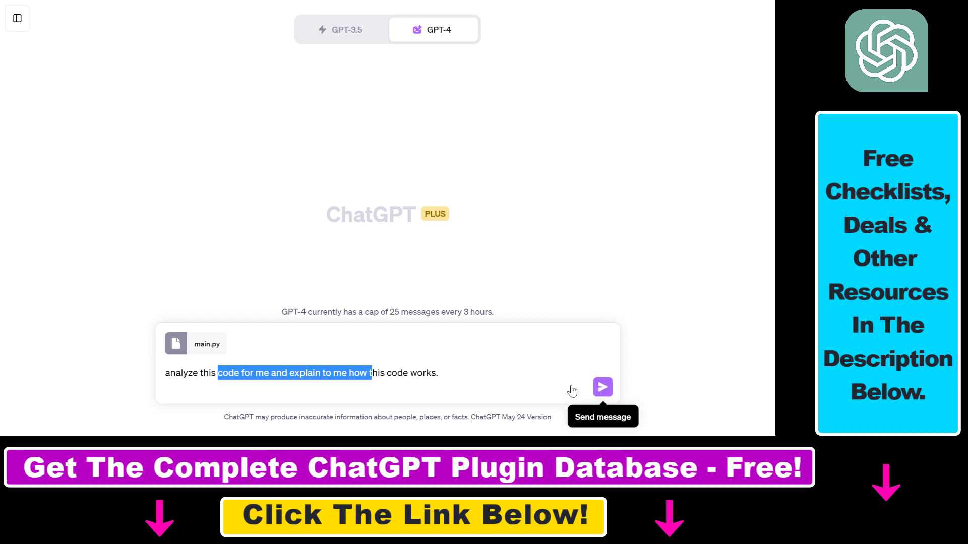
click(602, 387)
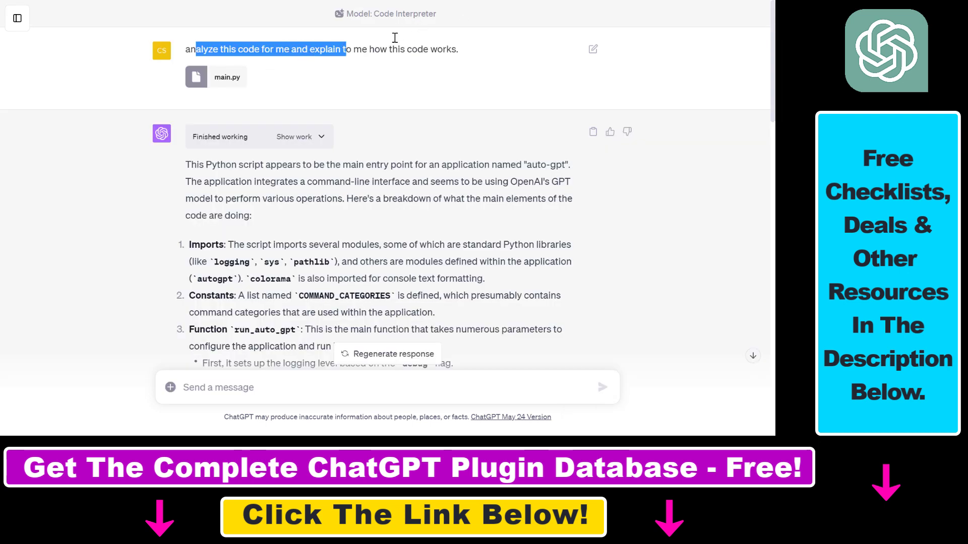
mouse_move(398, 74)
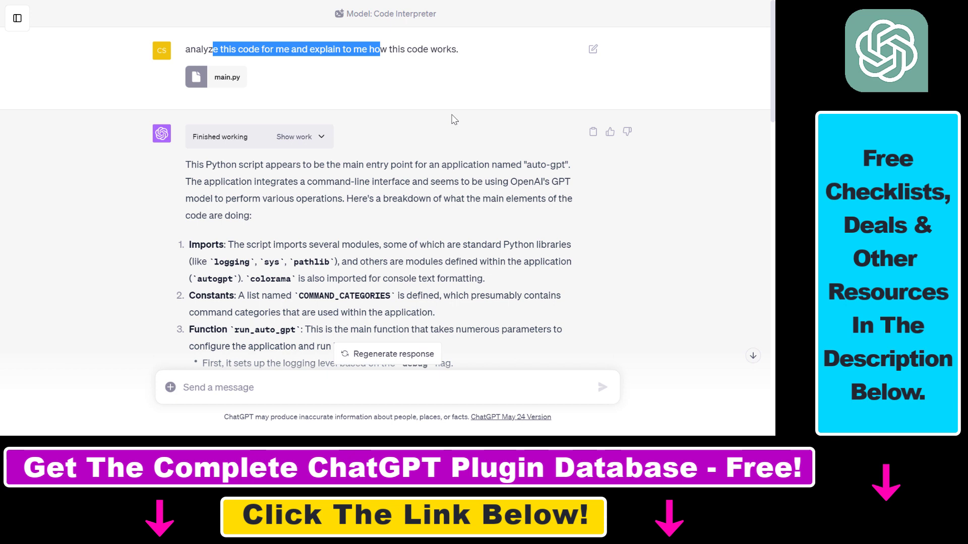
mouse_move(211, 59)
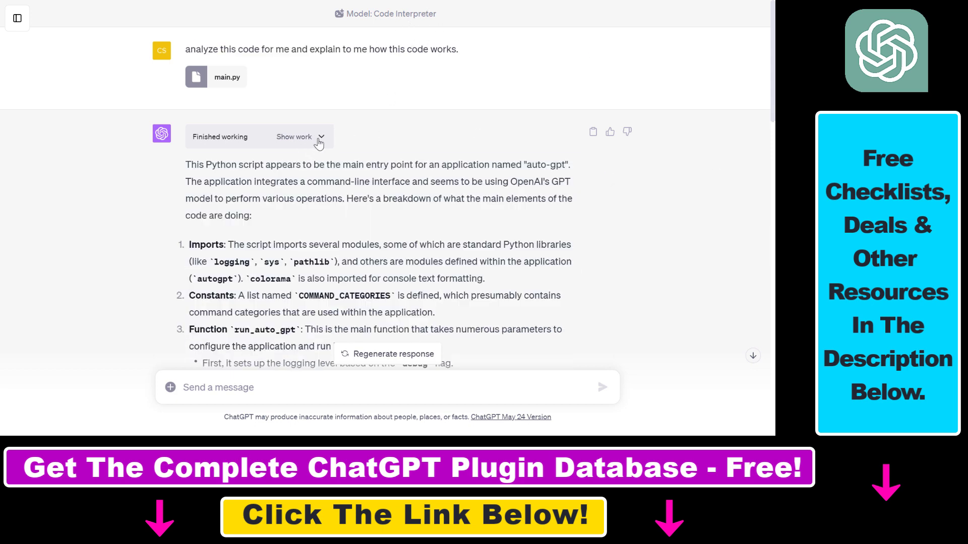
click(301, 136)
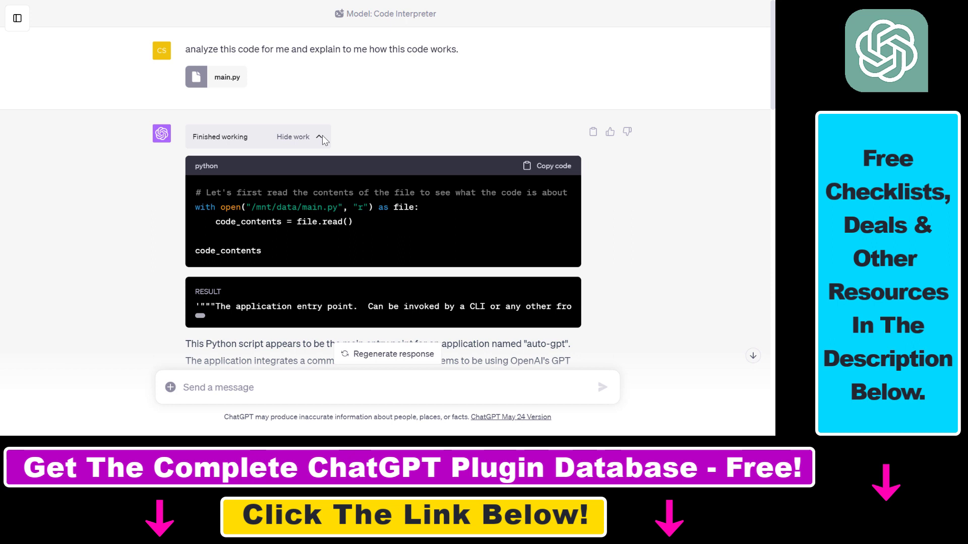
click(293, 136)
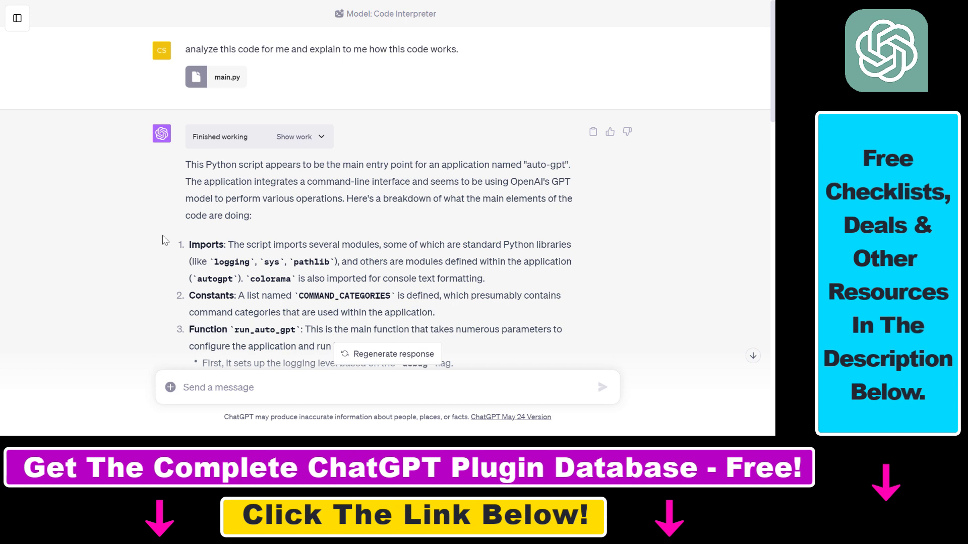
drag(204, 181, 400, 182)
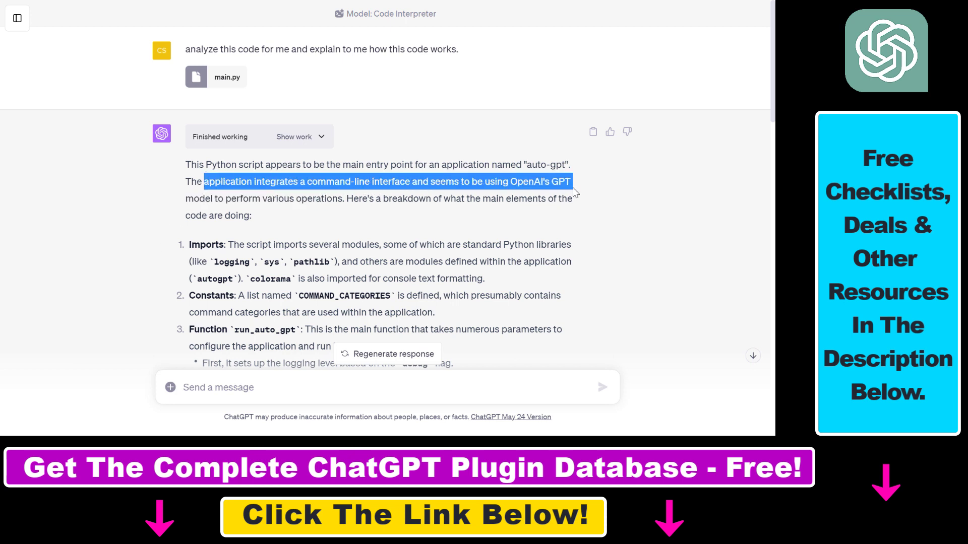
drag(571, 182, 345, 198)
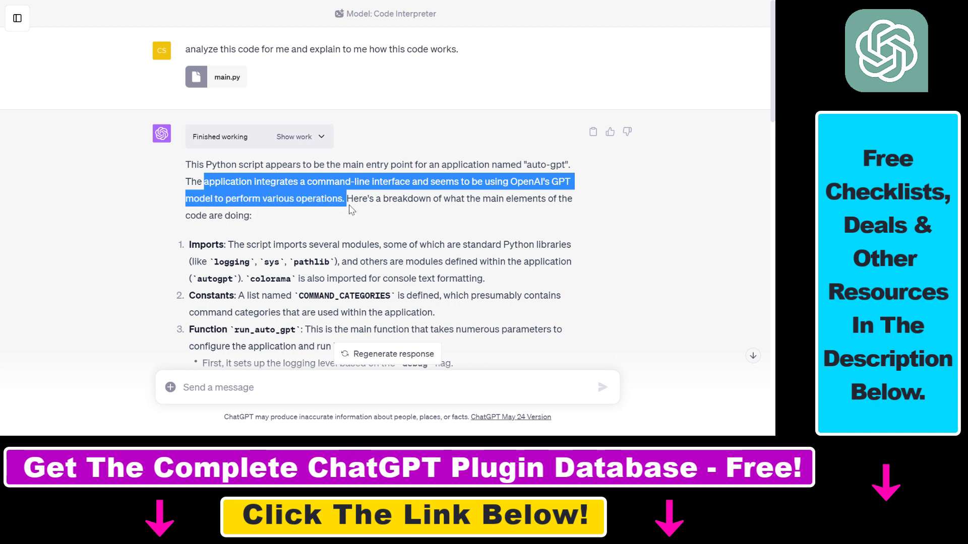
click(357, 198)
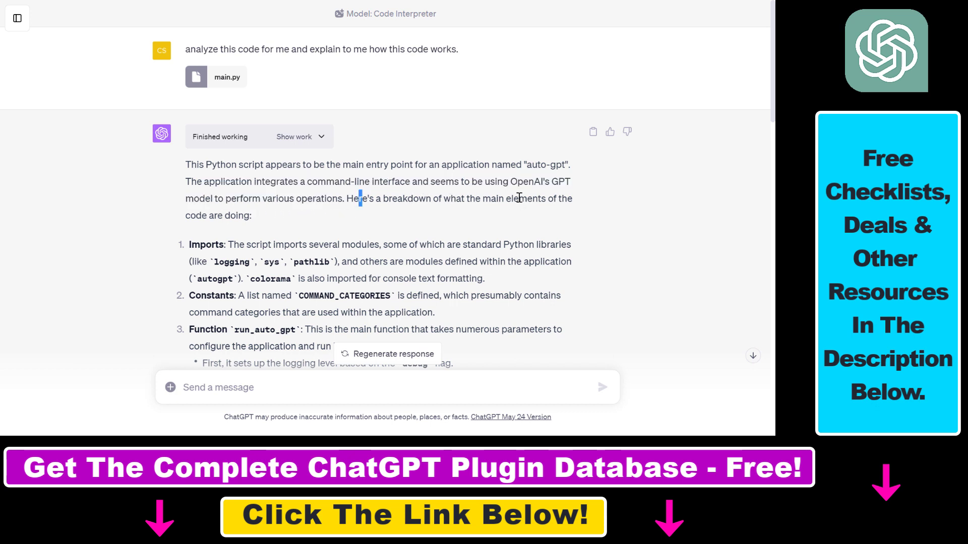
double_click(239, 215)
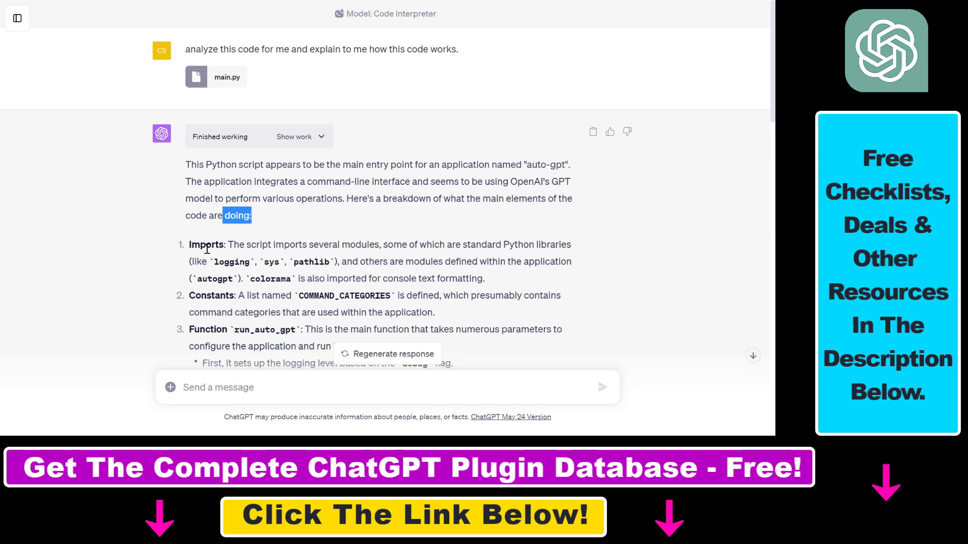
double_click(210, 295)
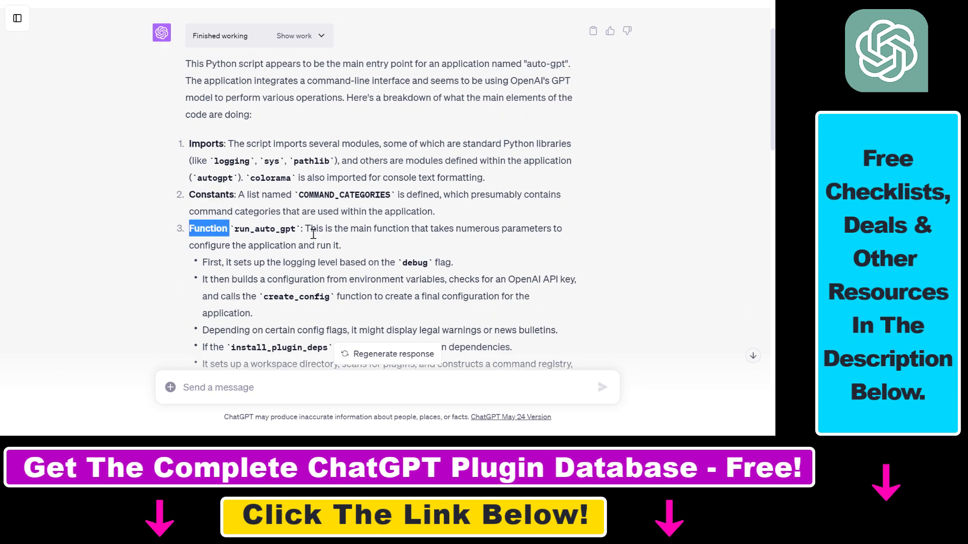
drag(326, 228, 512, 229)
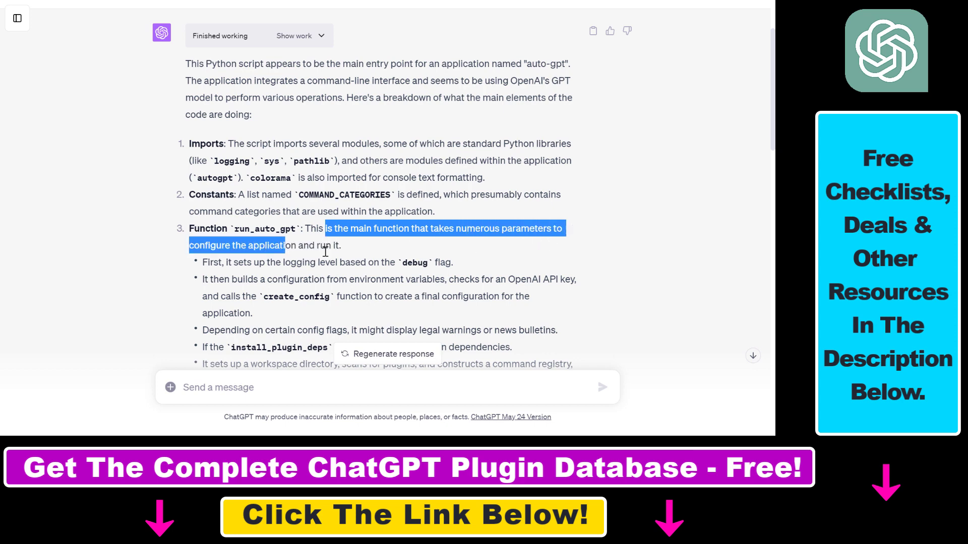
scroll(down, 3)
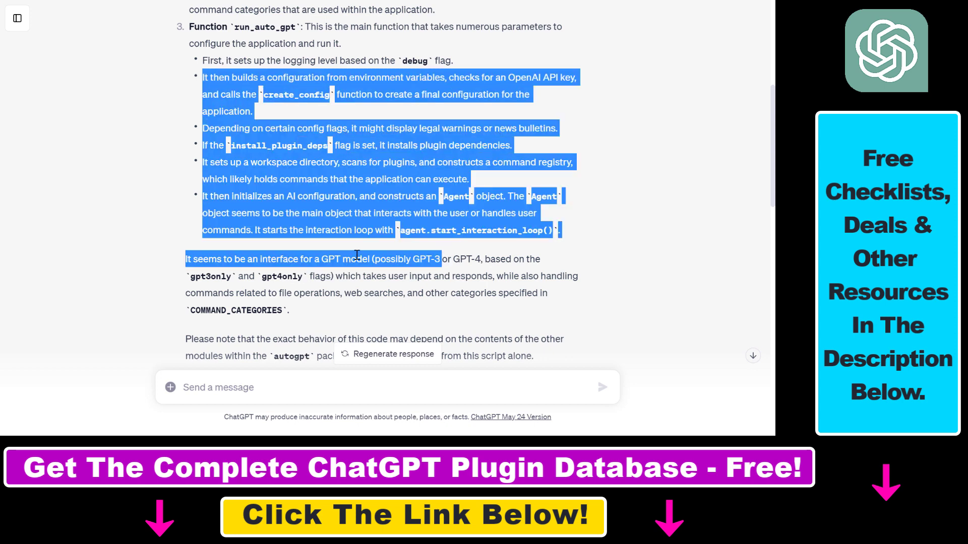
scroll(down, 3)
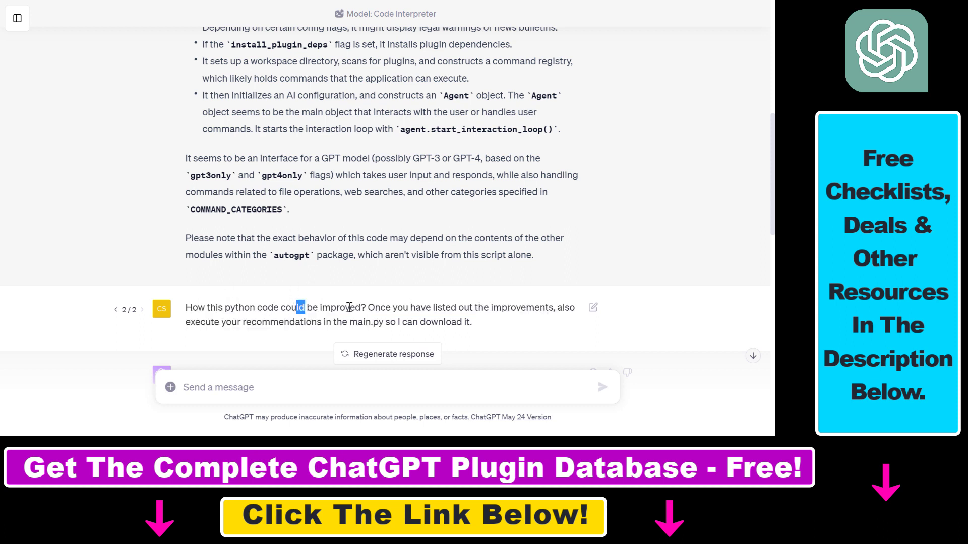
drag(299, 307, 518, 308)
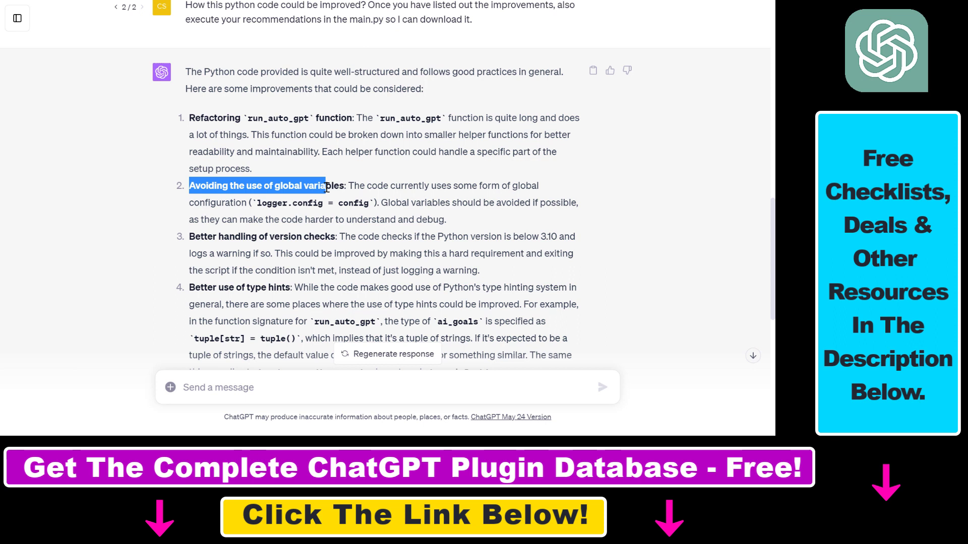
mouse_move(279, 199)
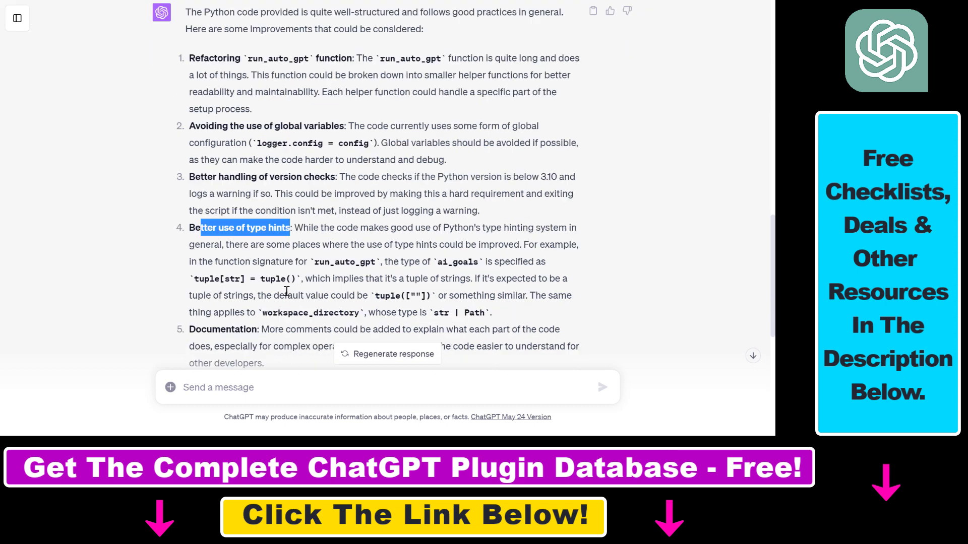
scroll(down, 3)
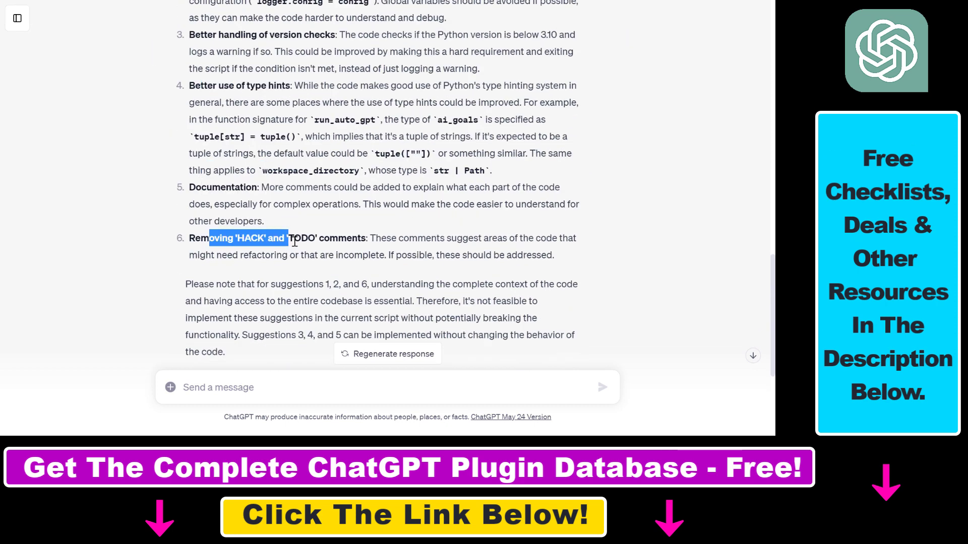
scroll(down, 3)
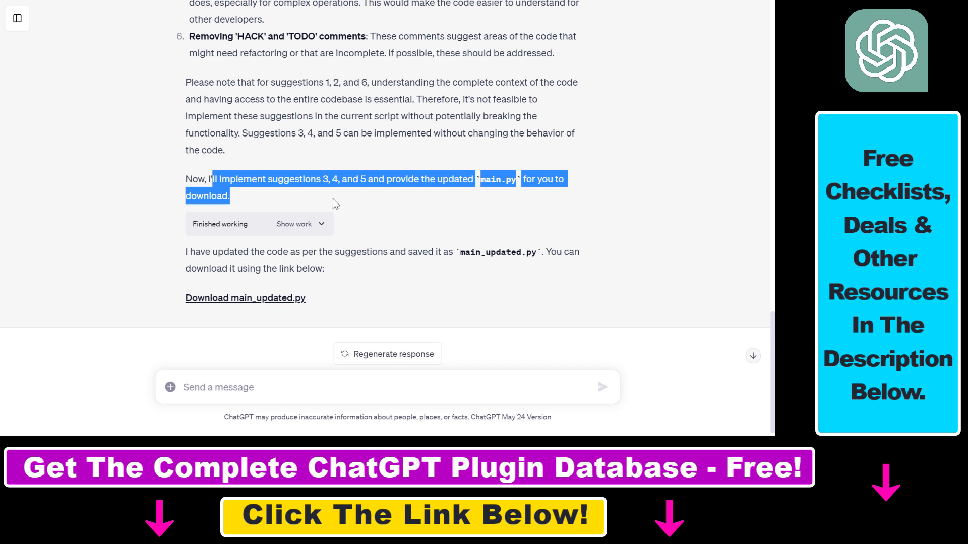
mouse_move(369, 189)
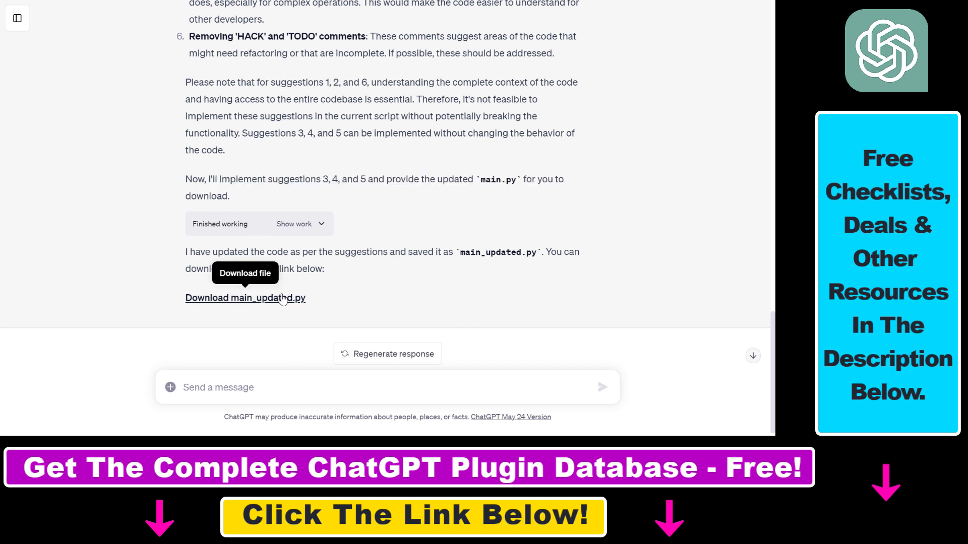
mouse_move(271, 303)
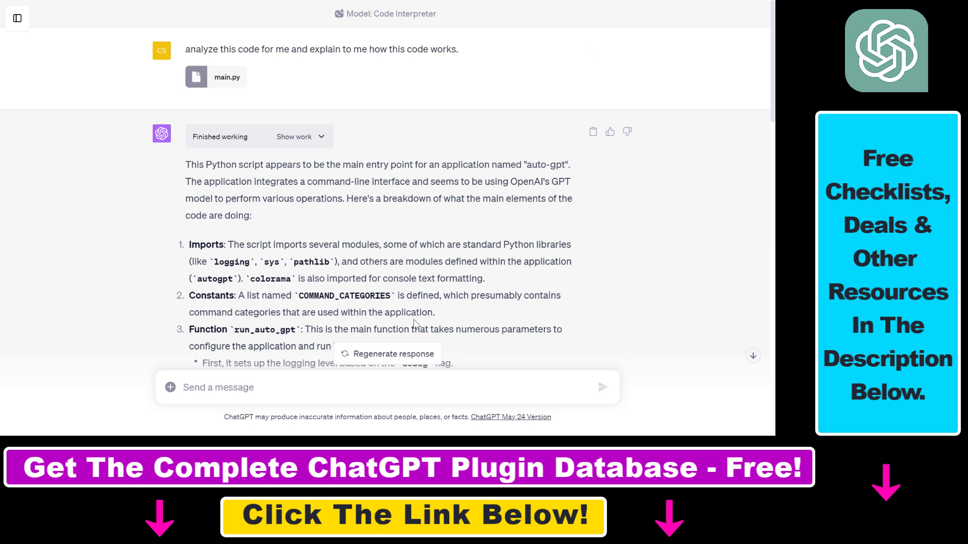
scroll(down, 3)
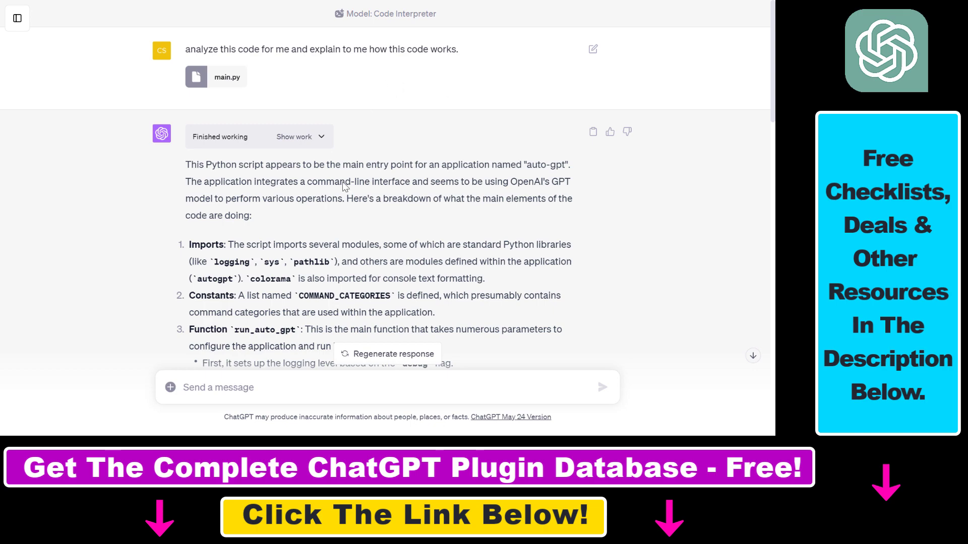
click(141, 7)
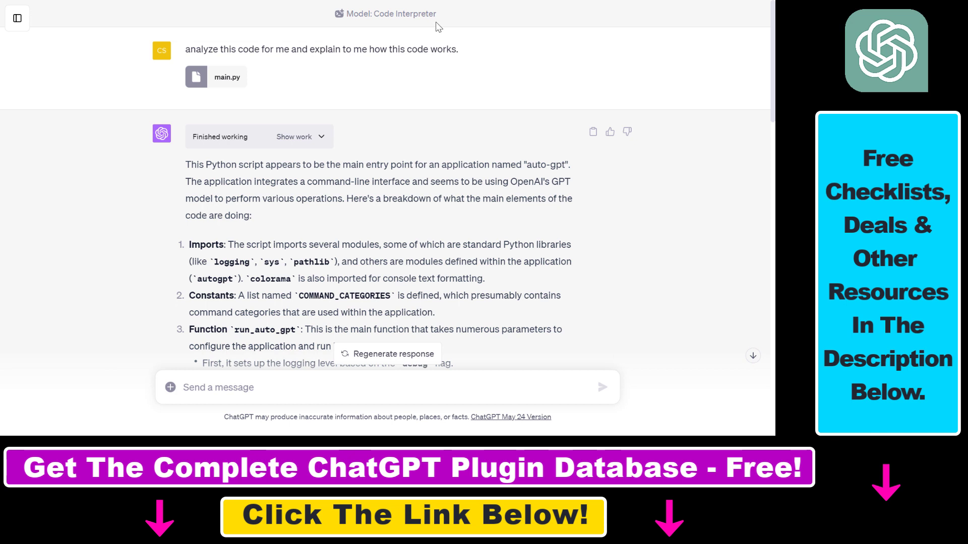
mouse_move(376, 24)
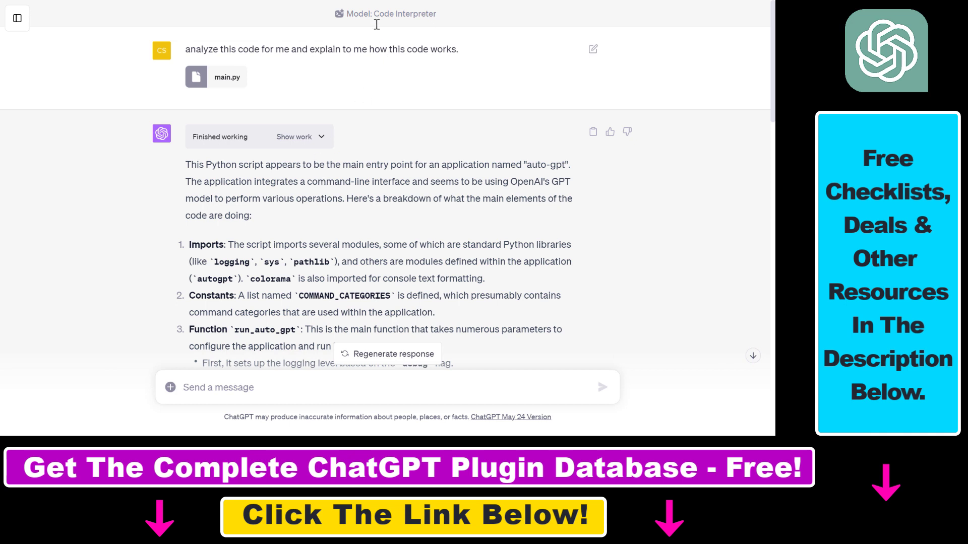
mouse_move(380, 20)
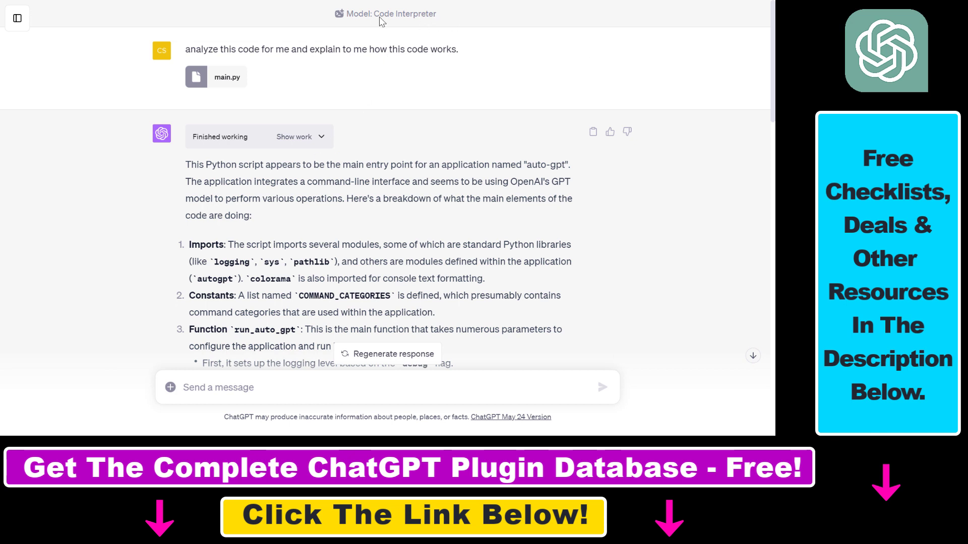
mouse_move(441, 31)
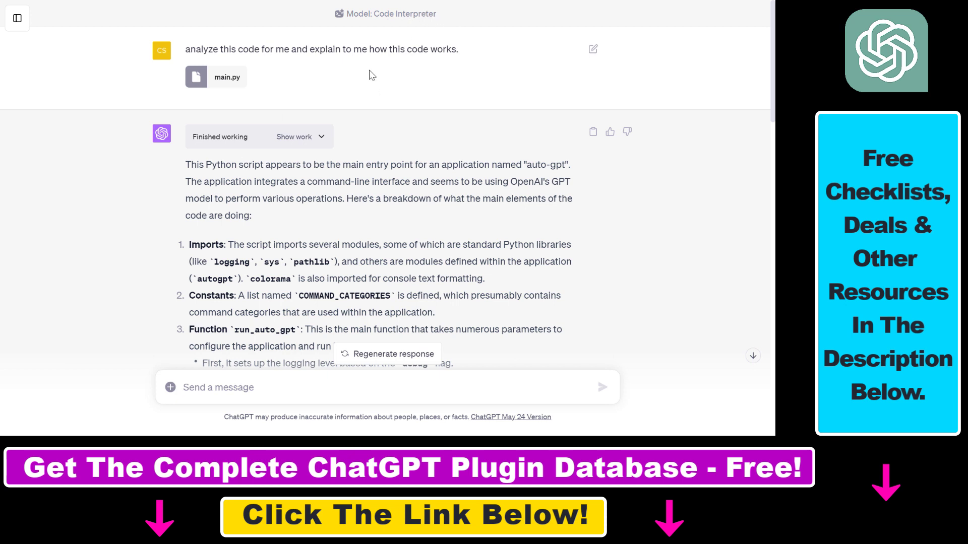
mouse_move(611, 354)
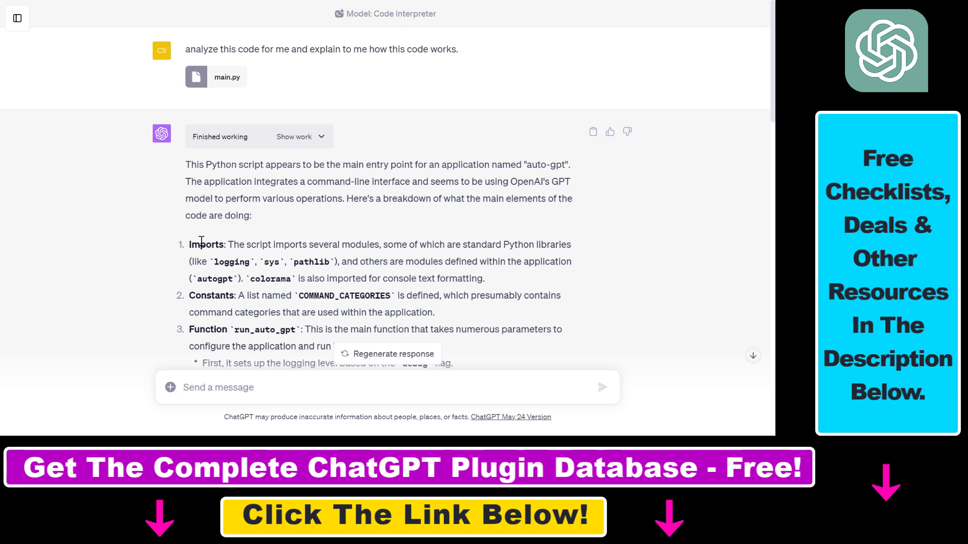
mouse_move(240, 227)
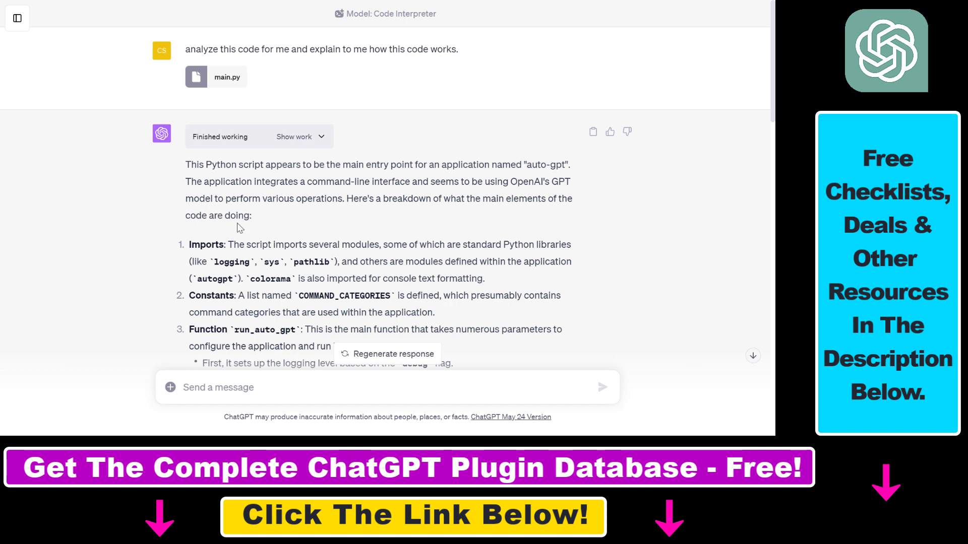
mouse_move(434, 210)
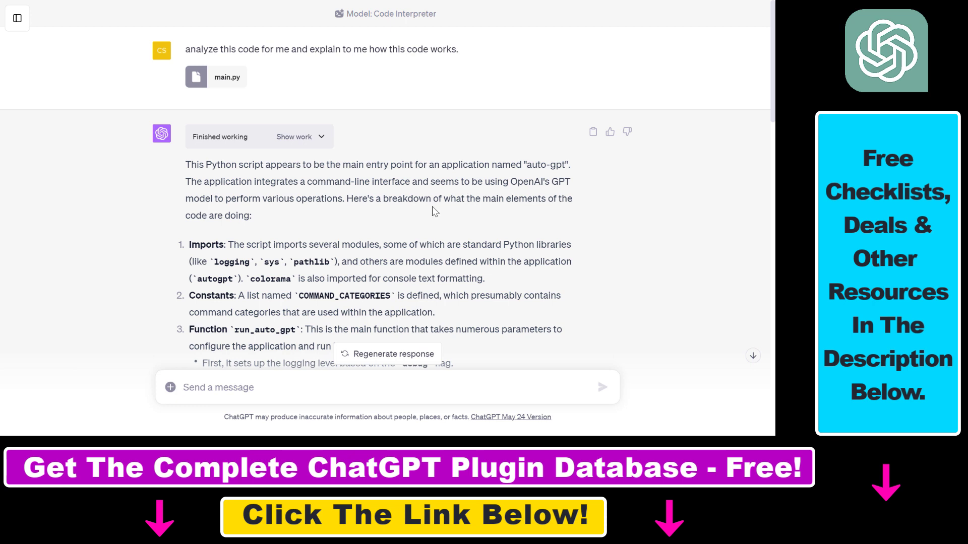
mouse_move(352, 312)
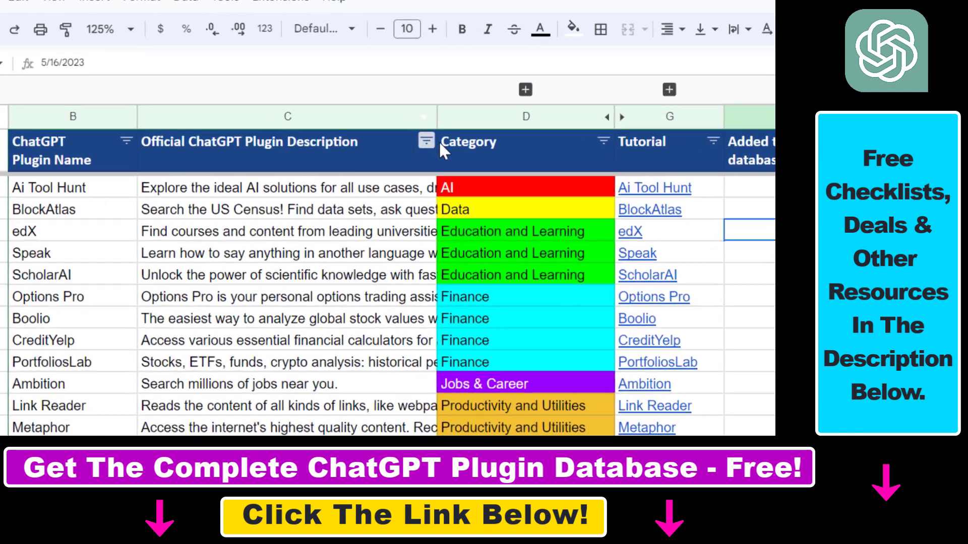
Step: Scroll the ChatGPT Plugin Database sheet of plugin names, descriptions and colour-coded categories
scroll(down, 3)
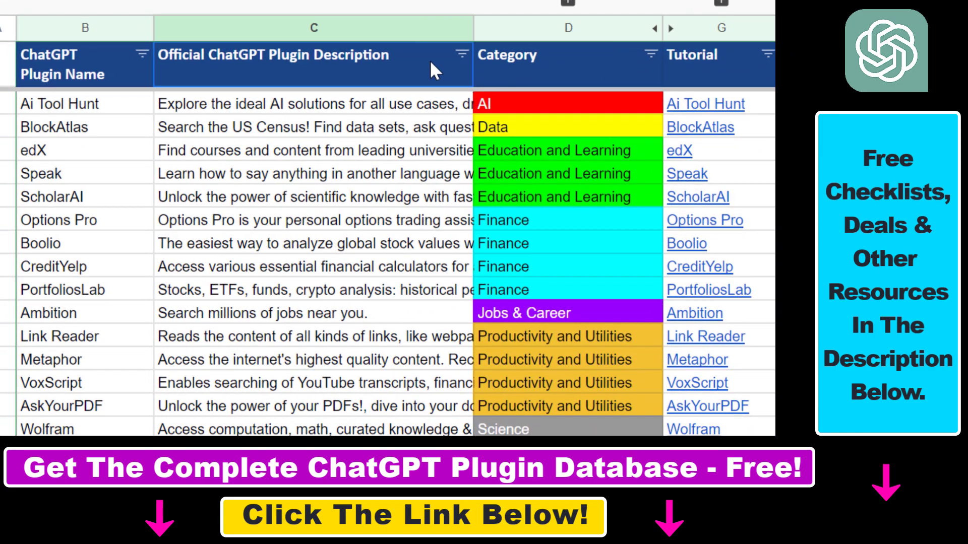